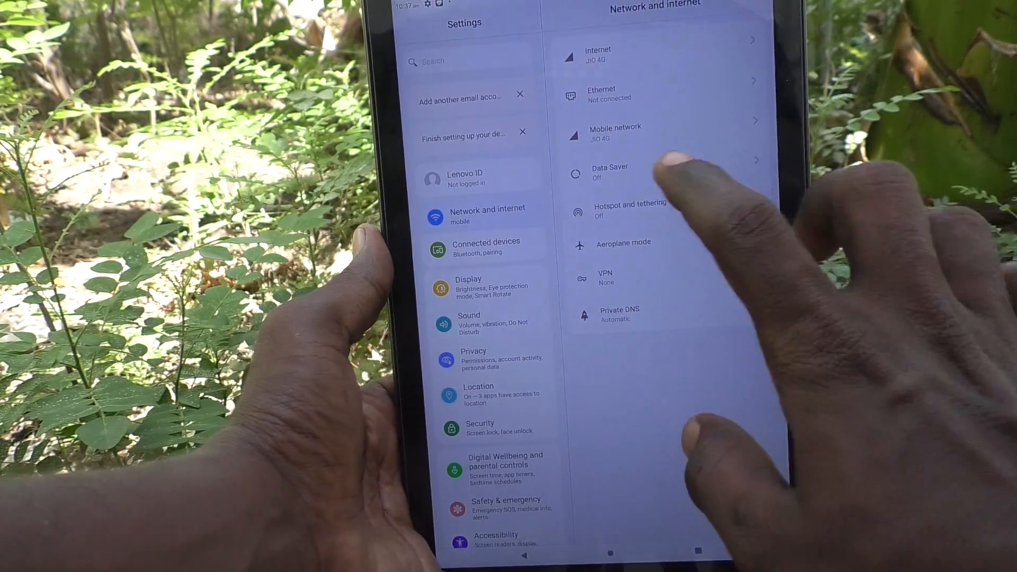
# - Reach the Color mode page under Display, showing Standard mode and colour temperature
pyautogui.click(467, 285)
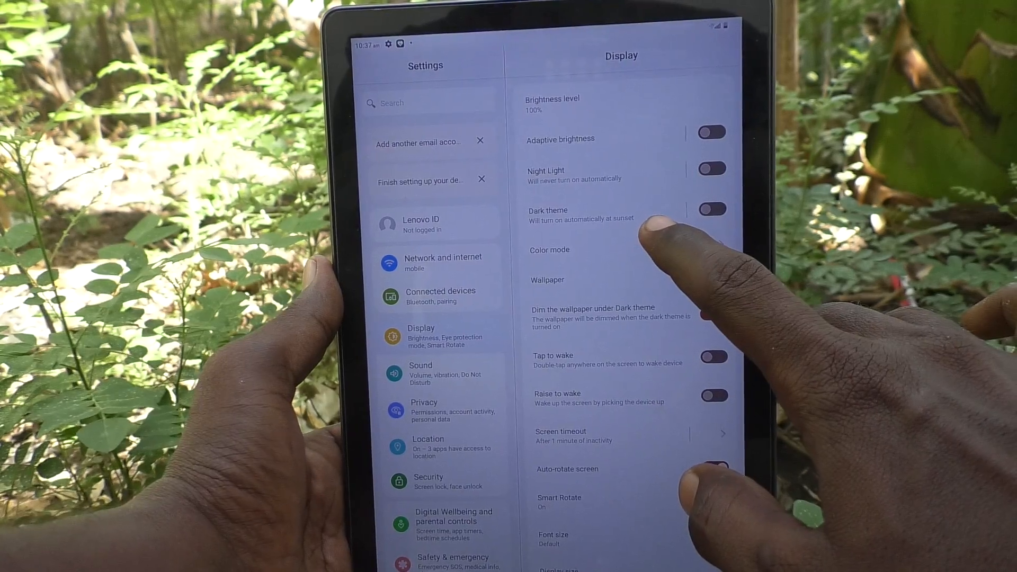
pyautogui.click(548, 250)
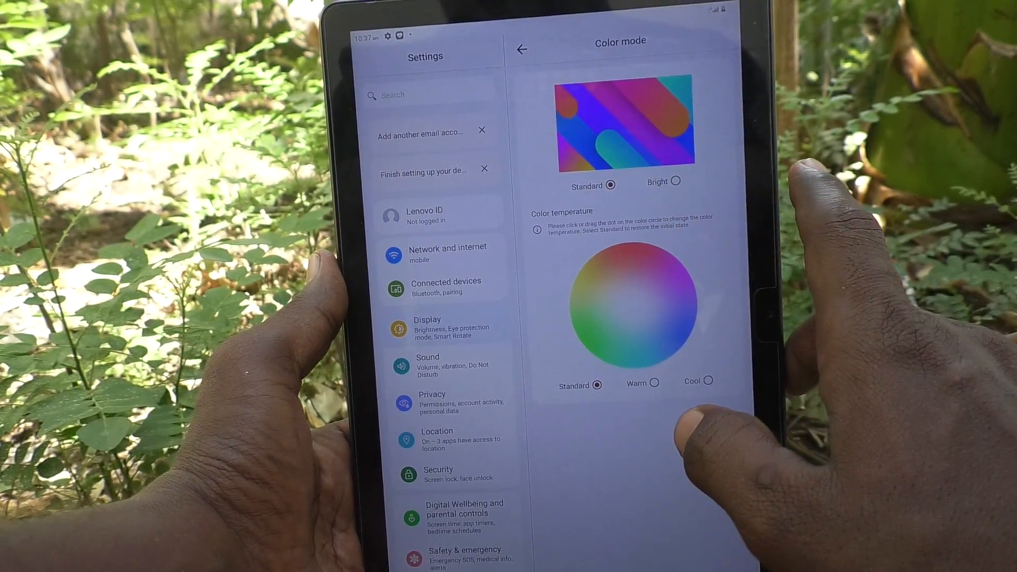